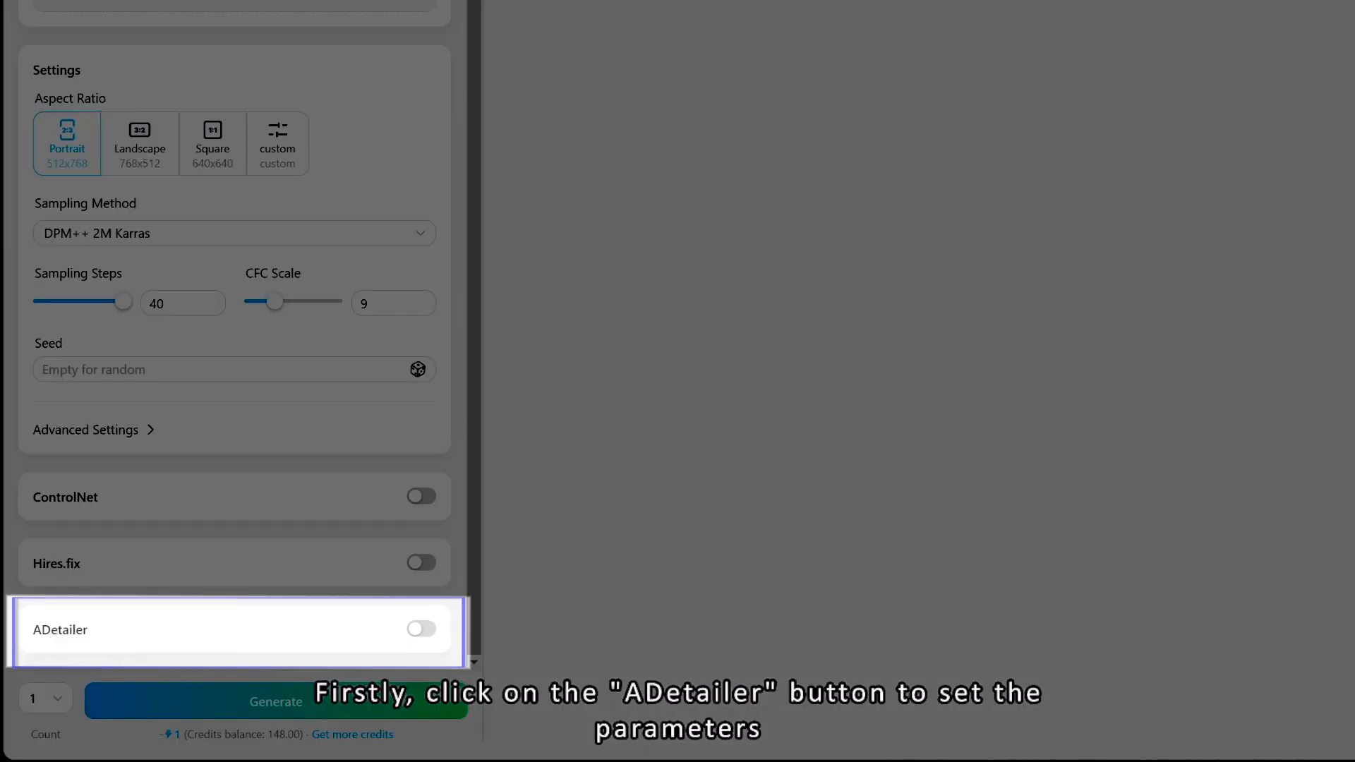
Switch on the ADetailer toggle.
left_click(421, 628)
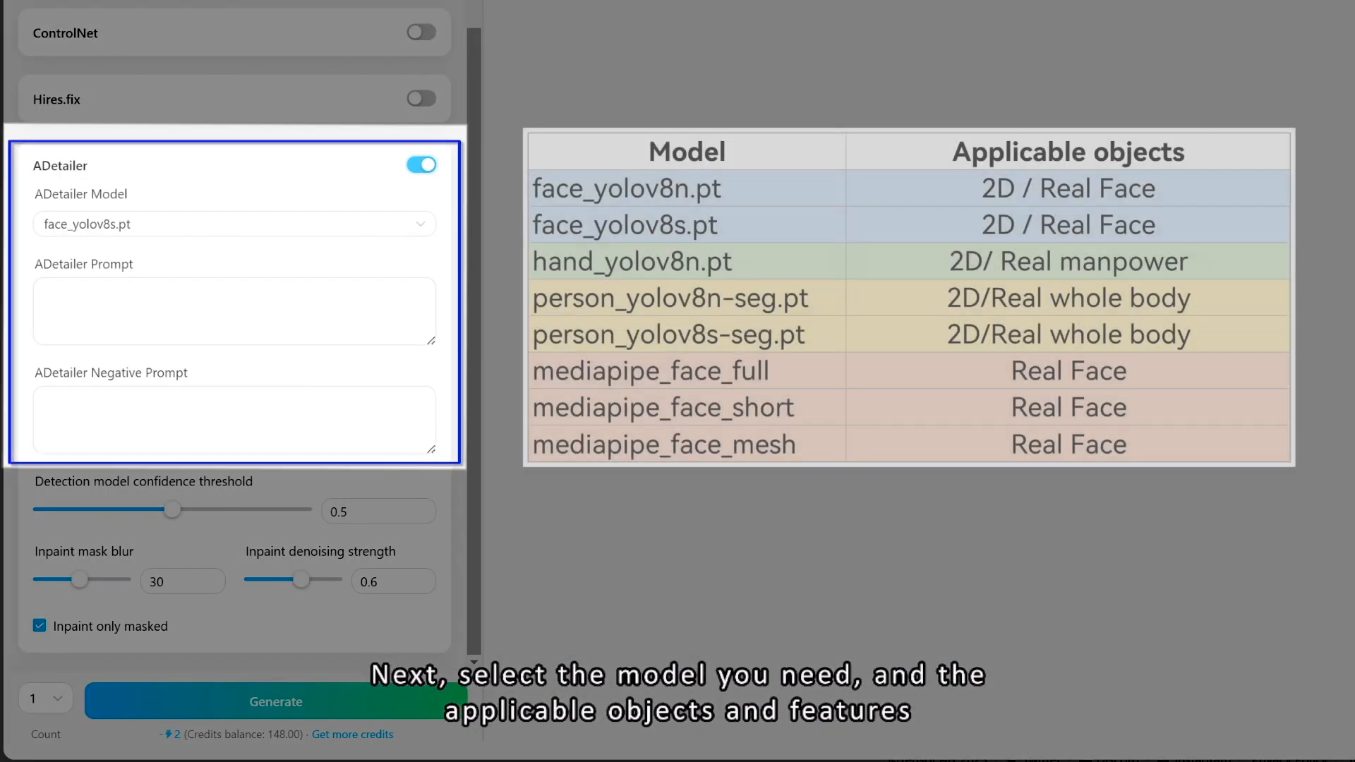
Choose face_yolov8s.pt as the ADetailer detection model.
left_click(234, 223)
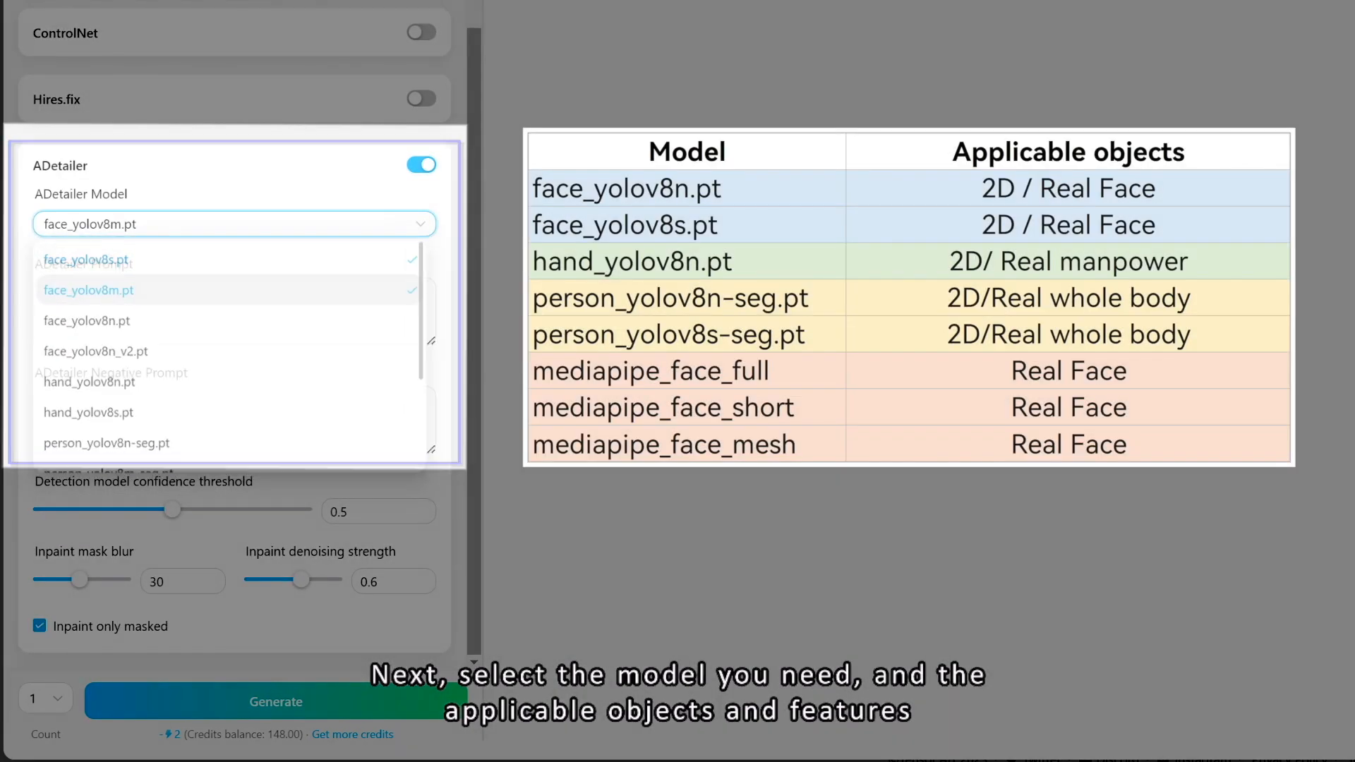
scroll("down", 3)
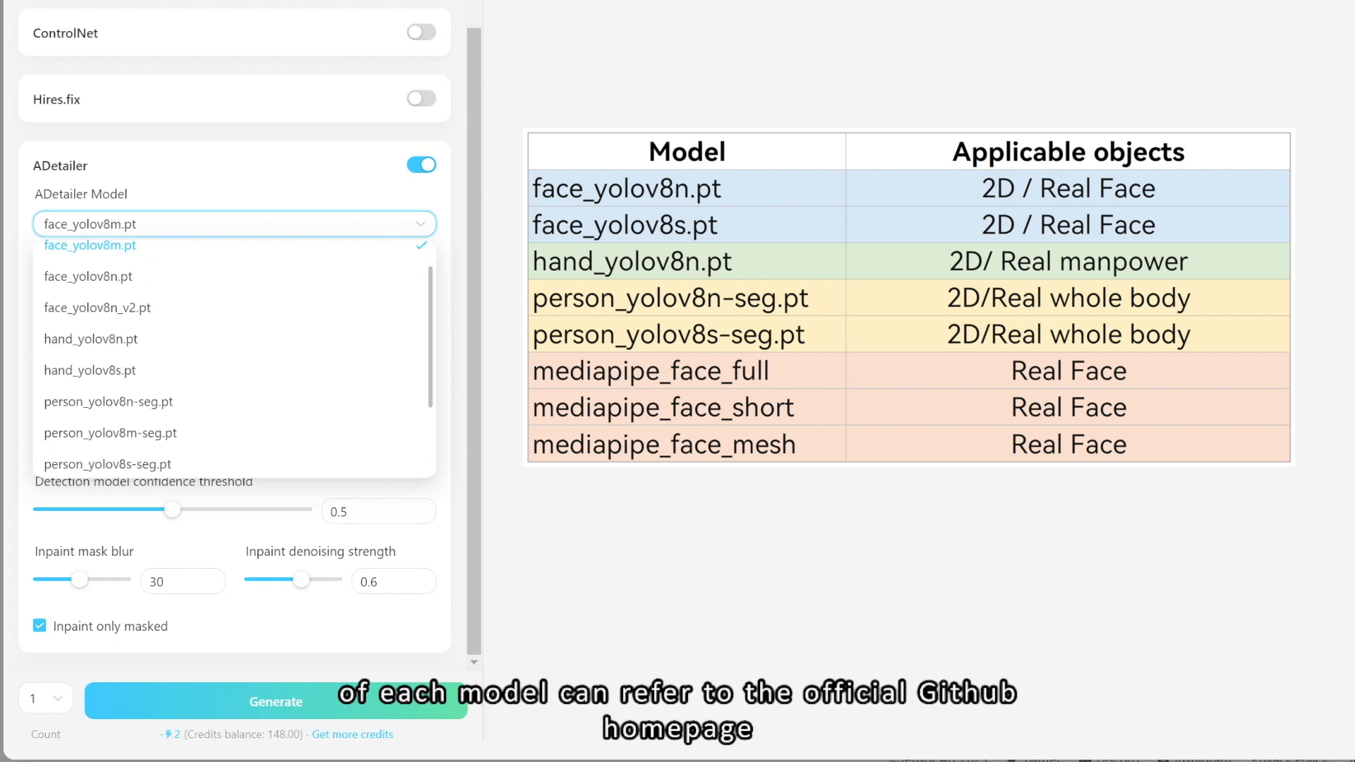
left_click(85, 260)
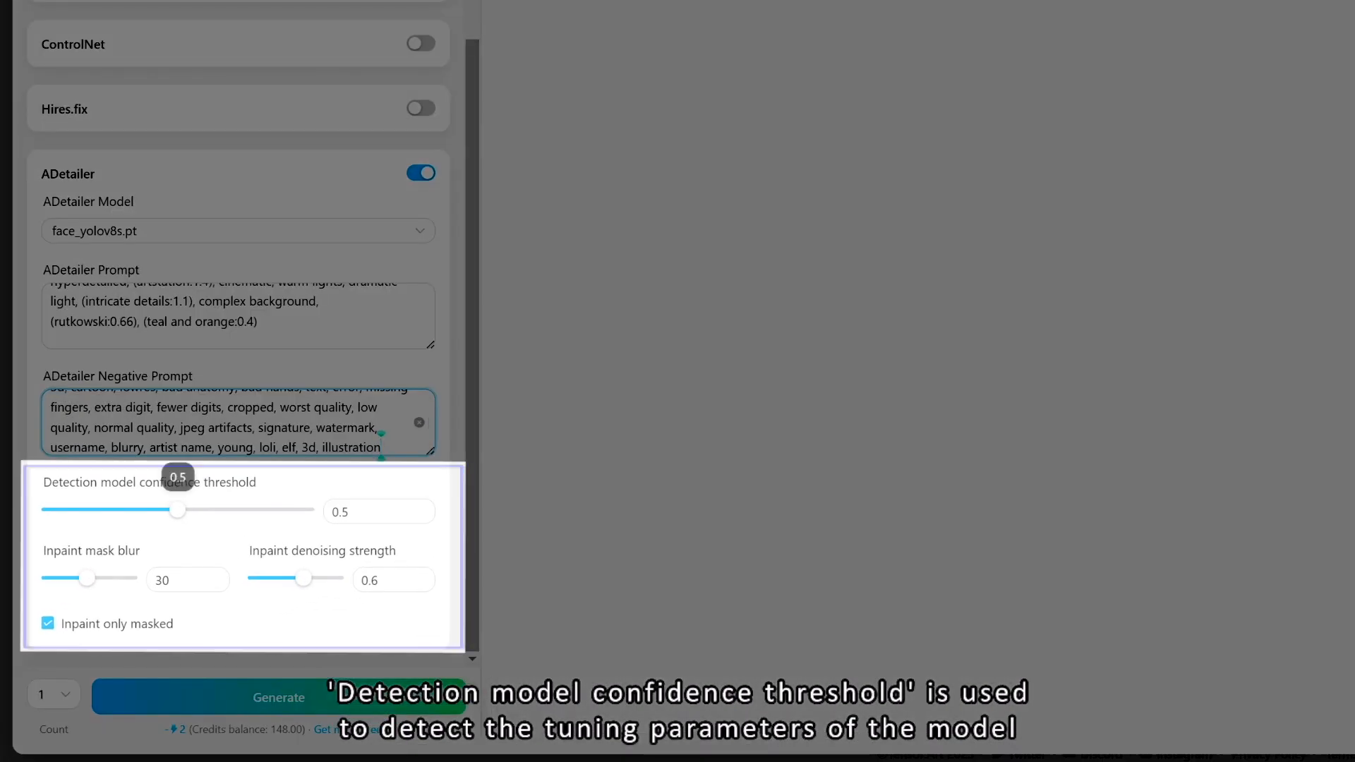
Try detection confidence thresholds 0.4 and 0.54, then return it to 0.5.
left_click_drag(177, 510, 153, 510)
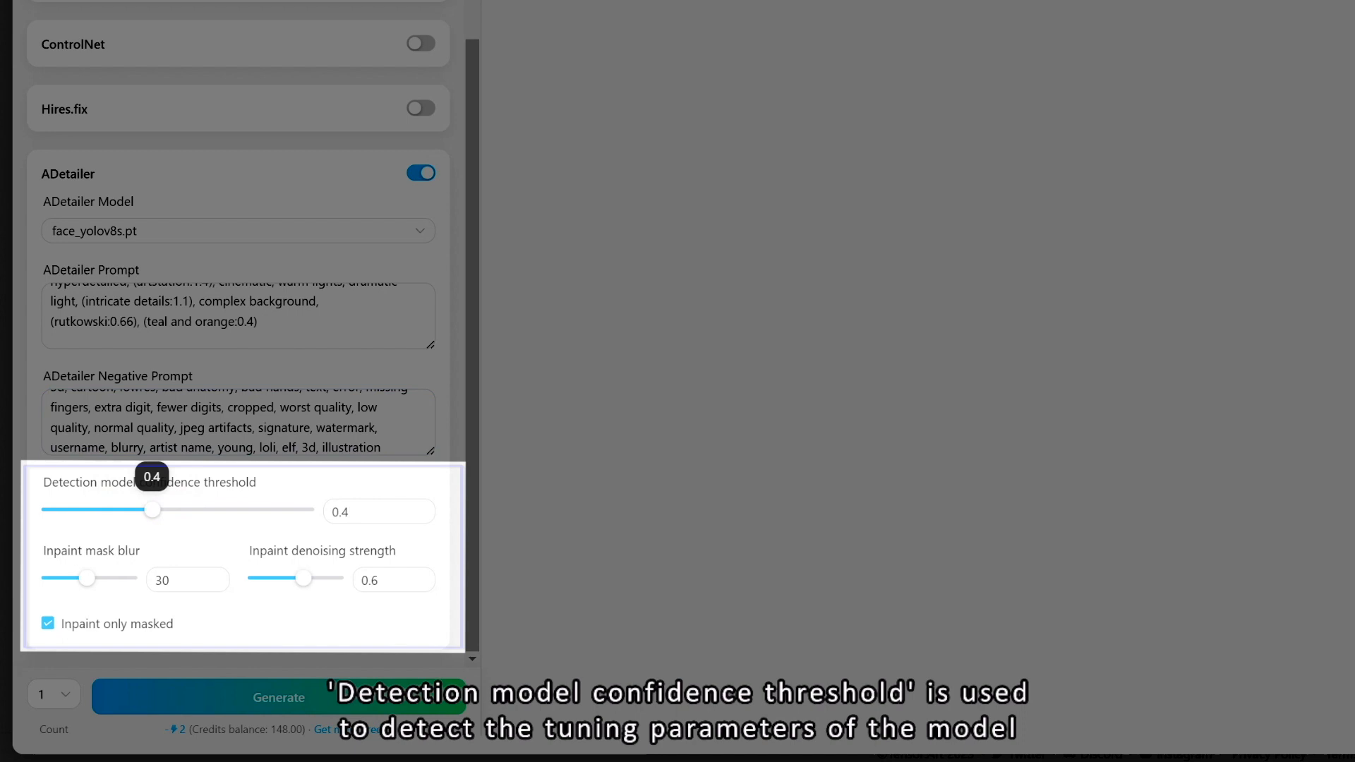
left_click_drag(153, 509, 189, 510)
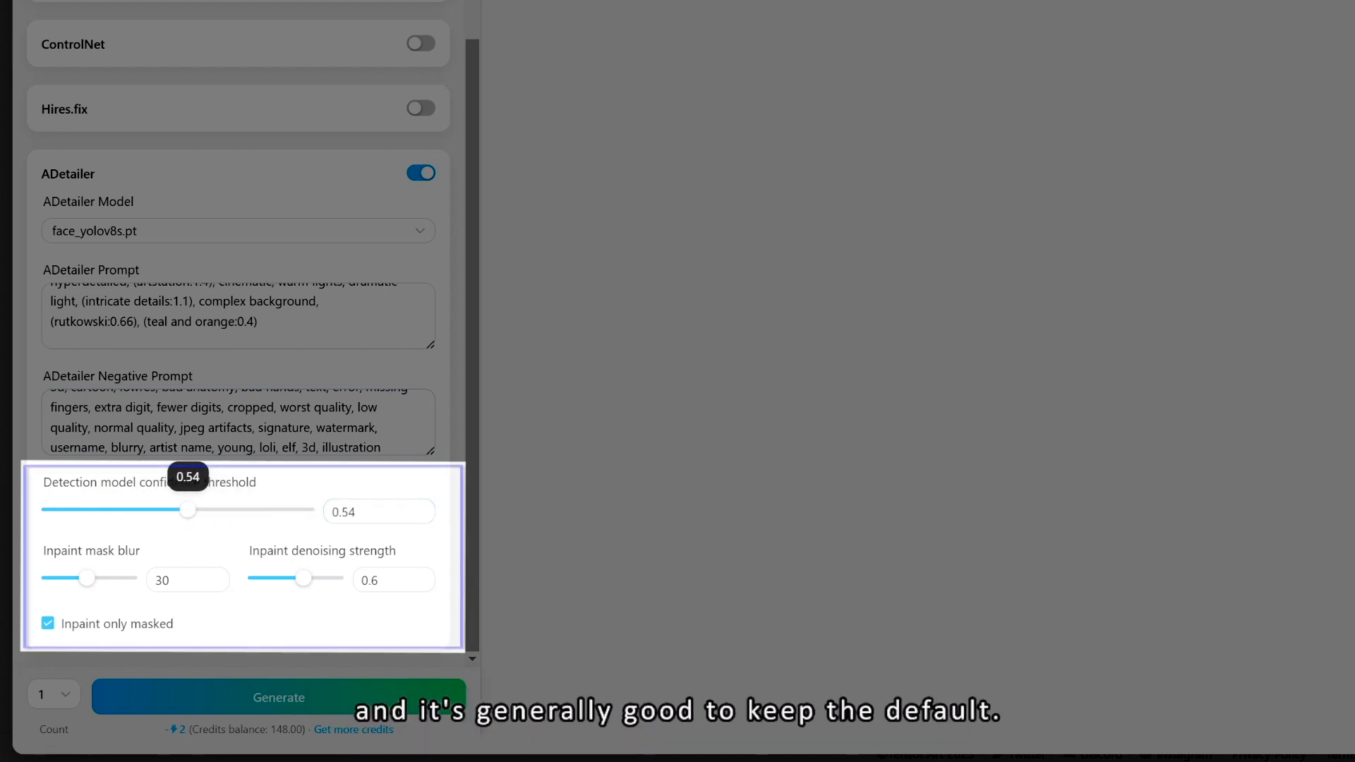
left_click_drag(190, 510, 177, 510)
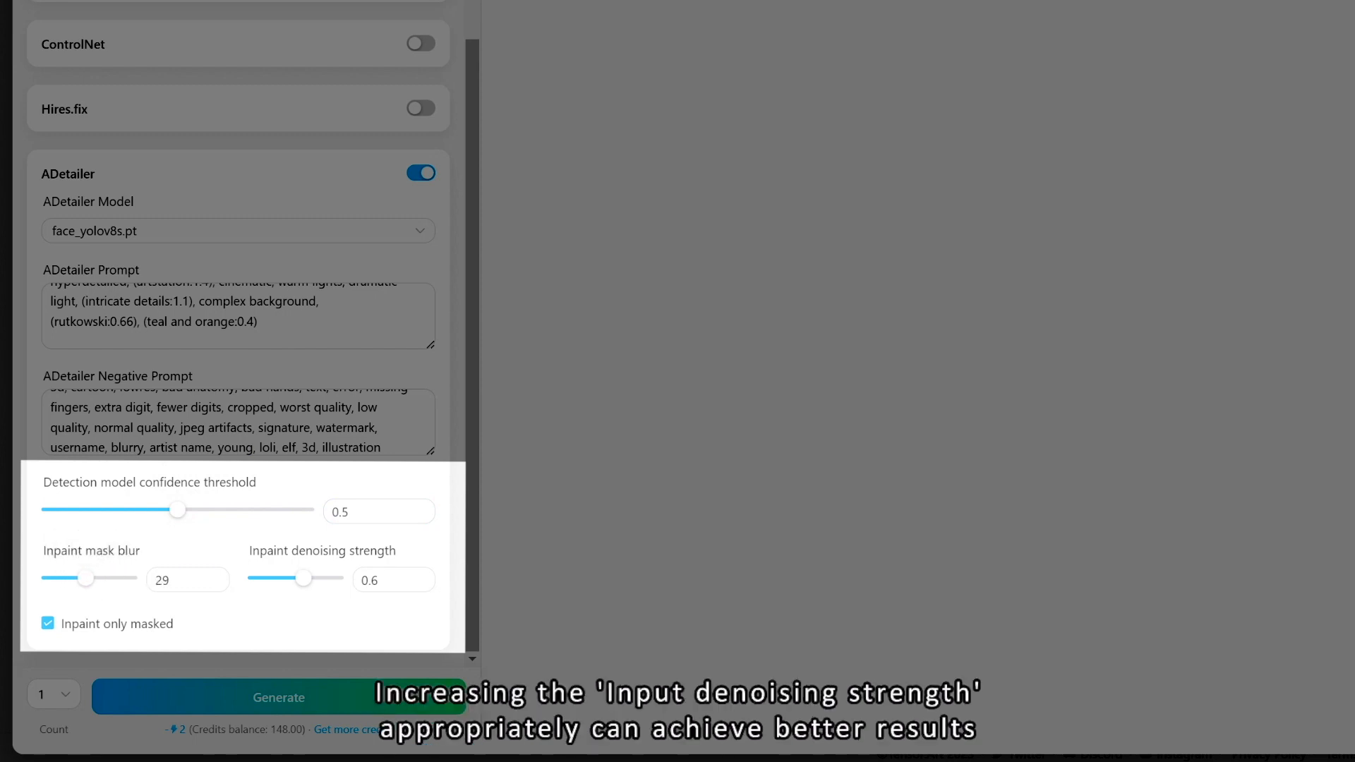
Push inpaint denoising strength to 0.96, then settle it at 0.61.
left_click_drag(303, 578, 334, 578)
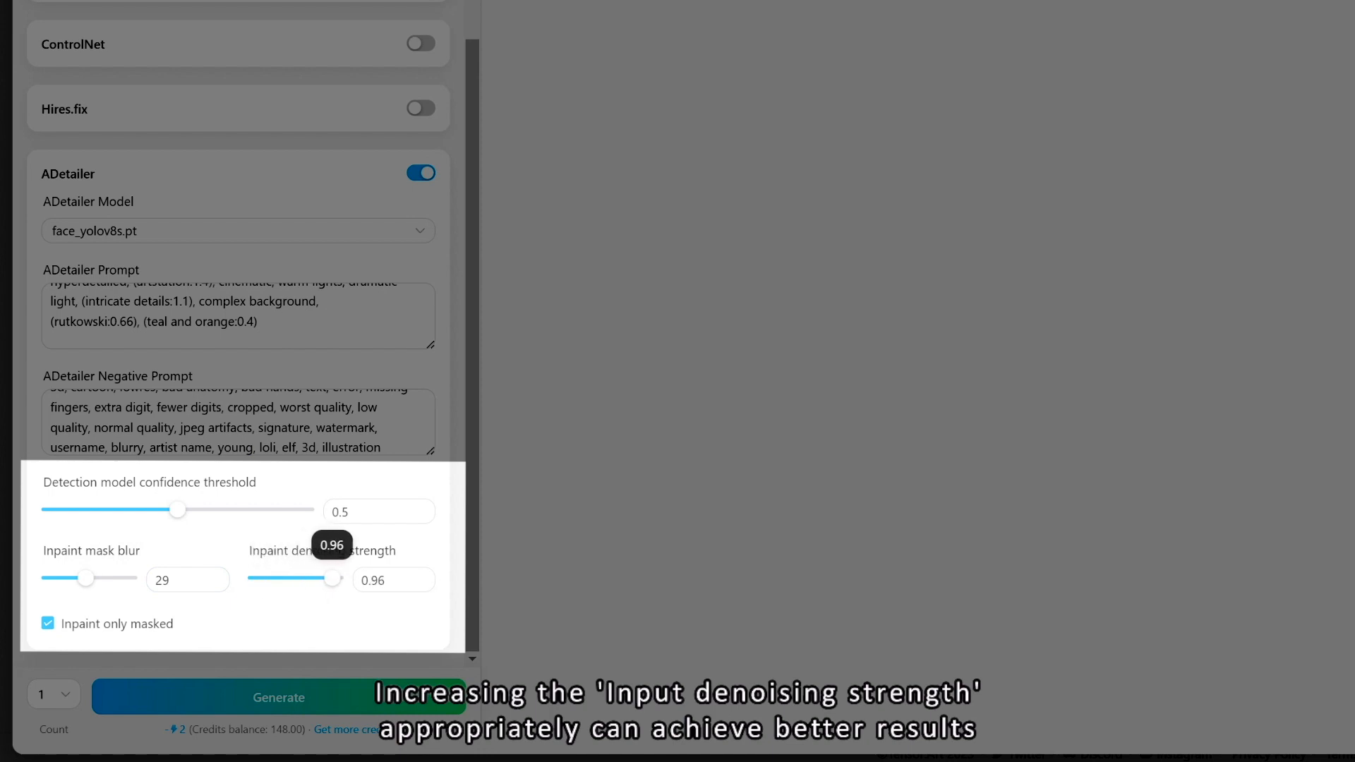
left_click_drag(333, 578, 308, 578)
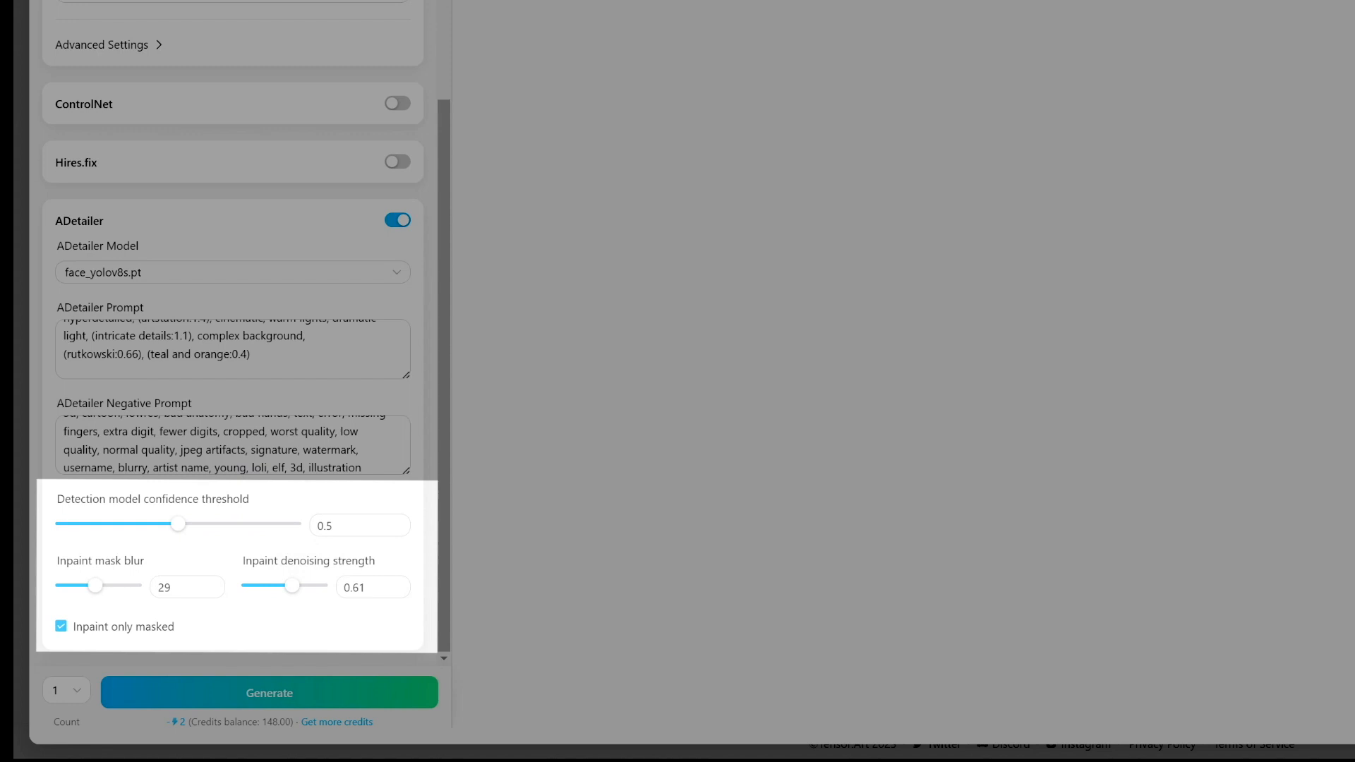
Queue an image generation with the ADetailer settings, then leave for the model gallery.
left_click(269, 692)
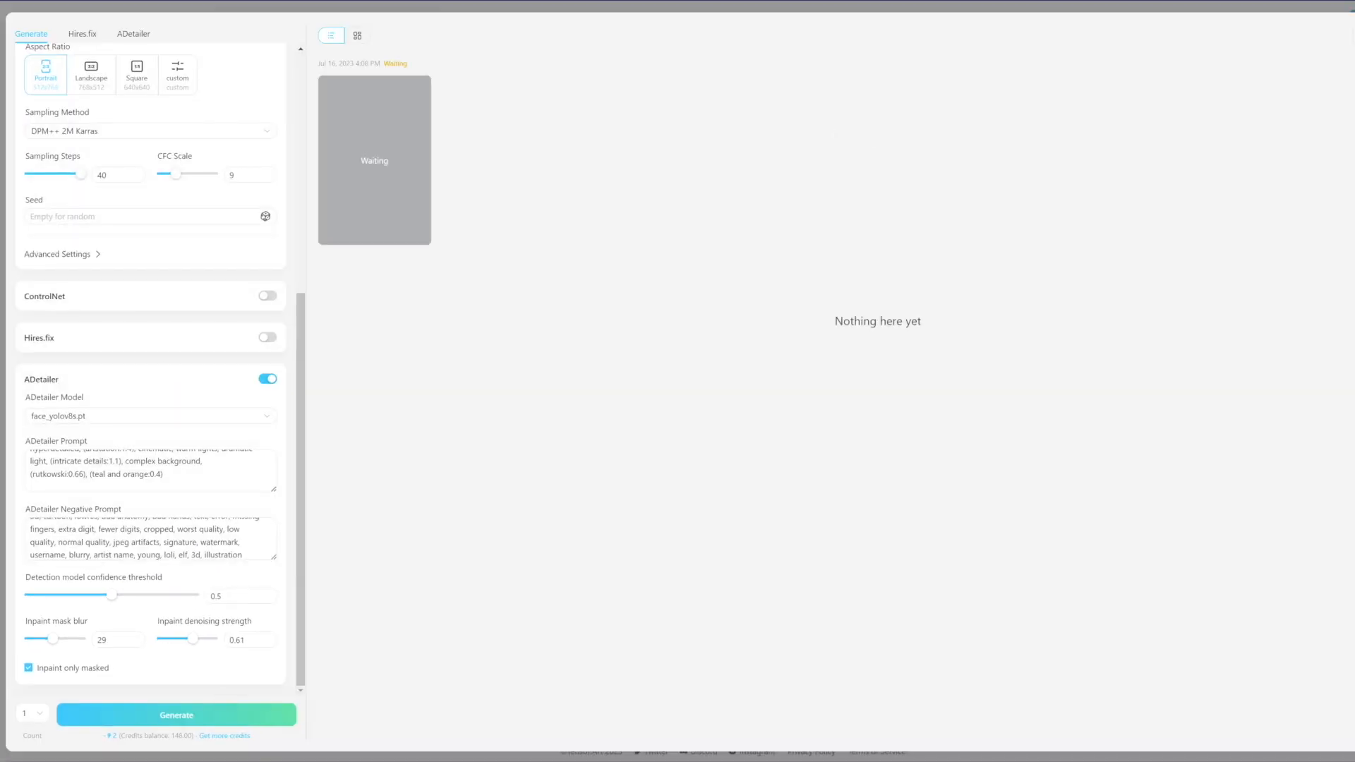
left_click(175, 715)
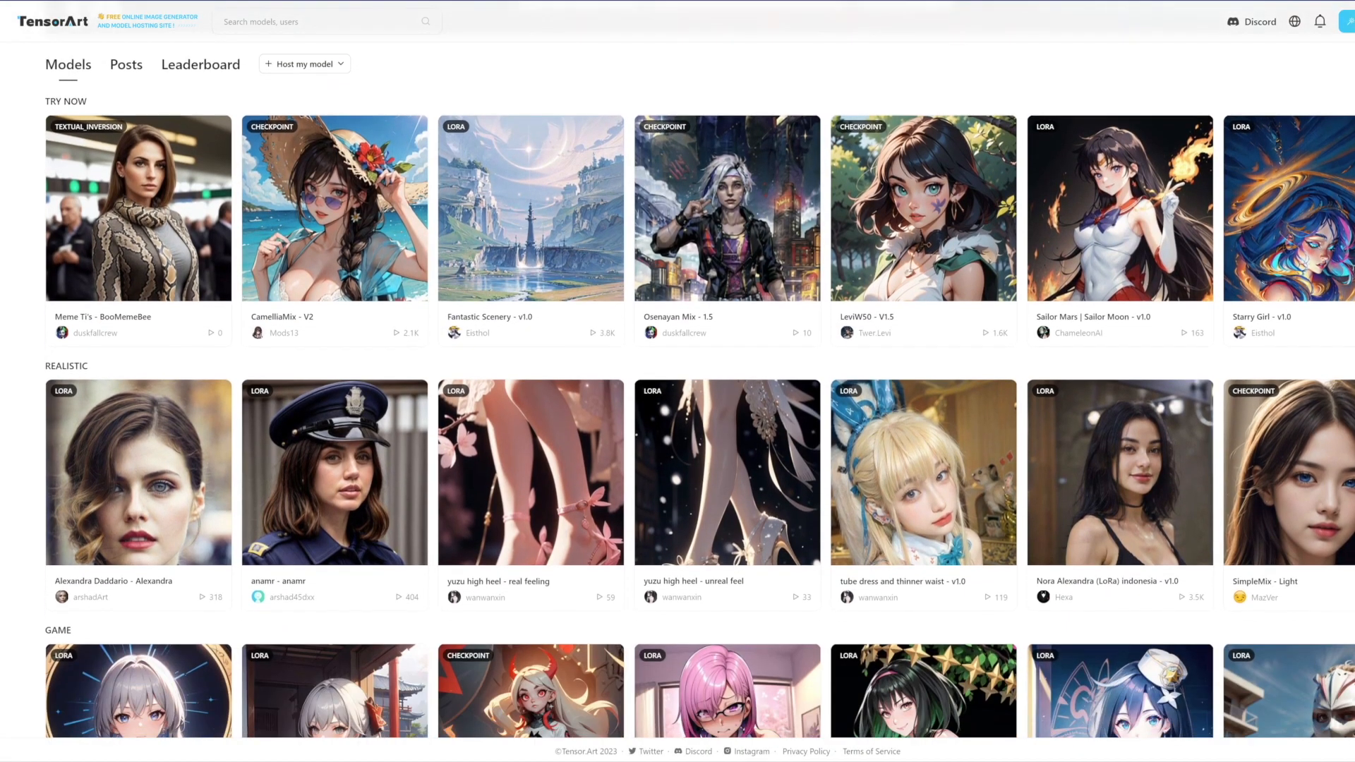
scroll("down", 3)
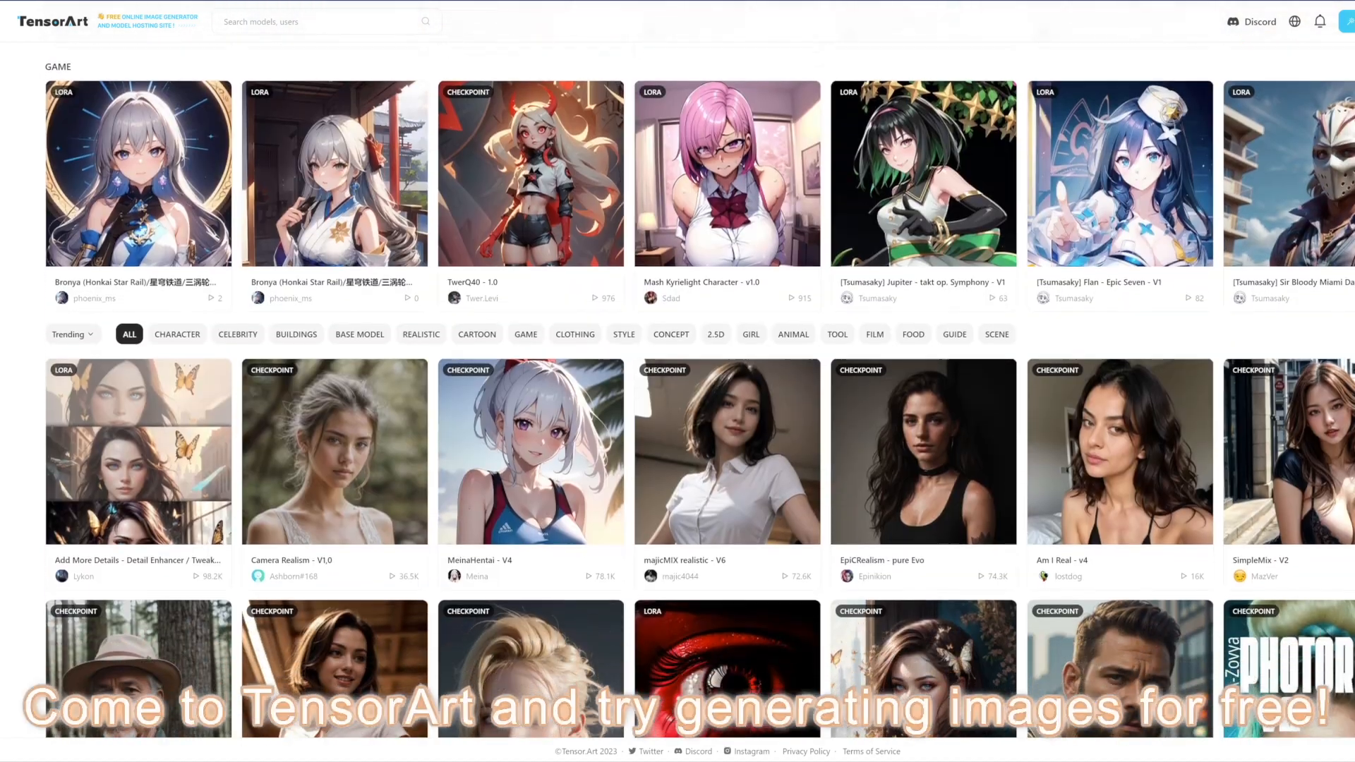
scroll("down", 3)
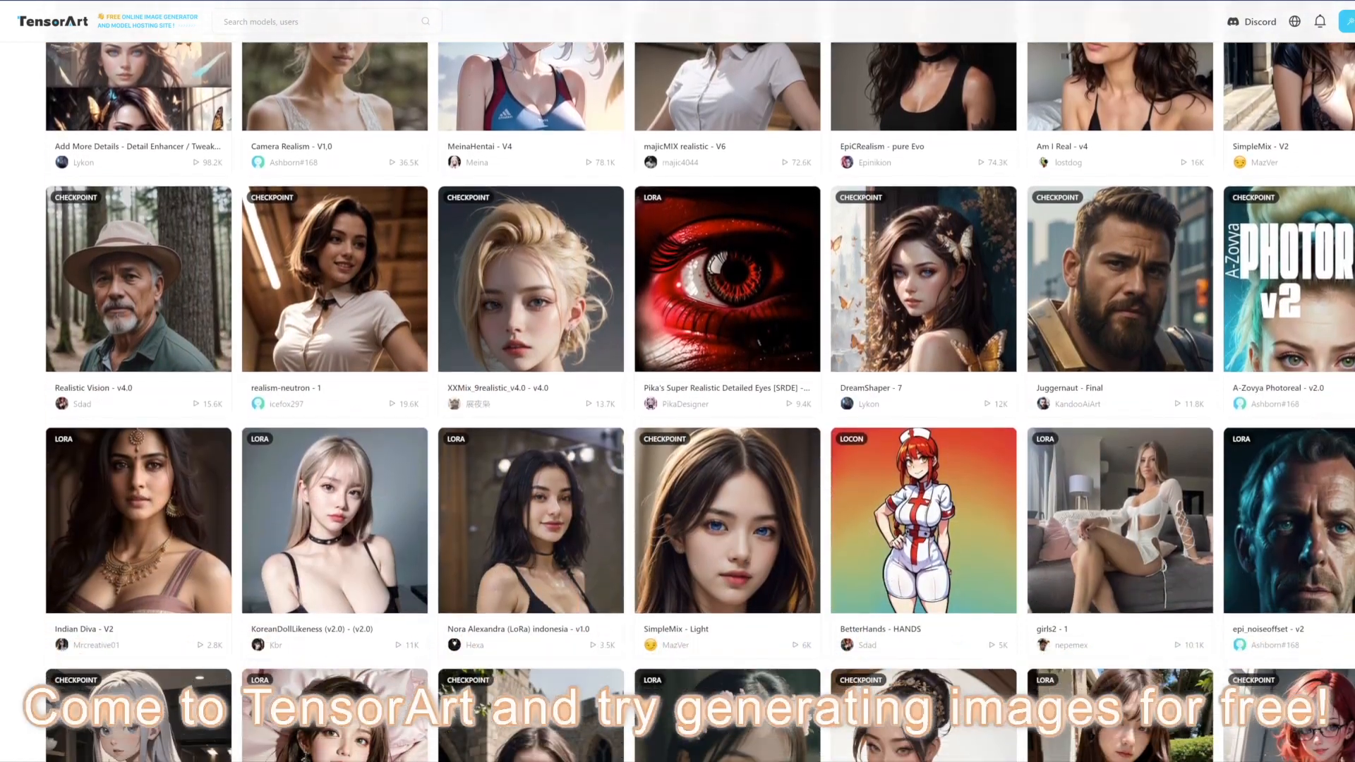